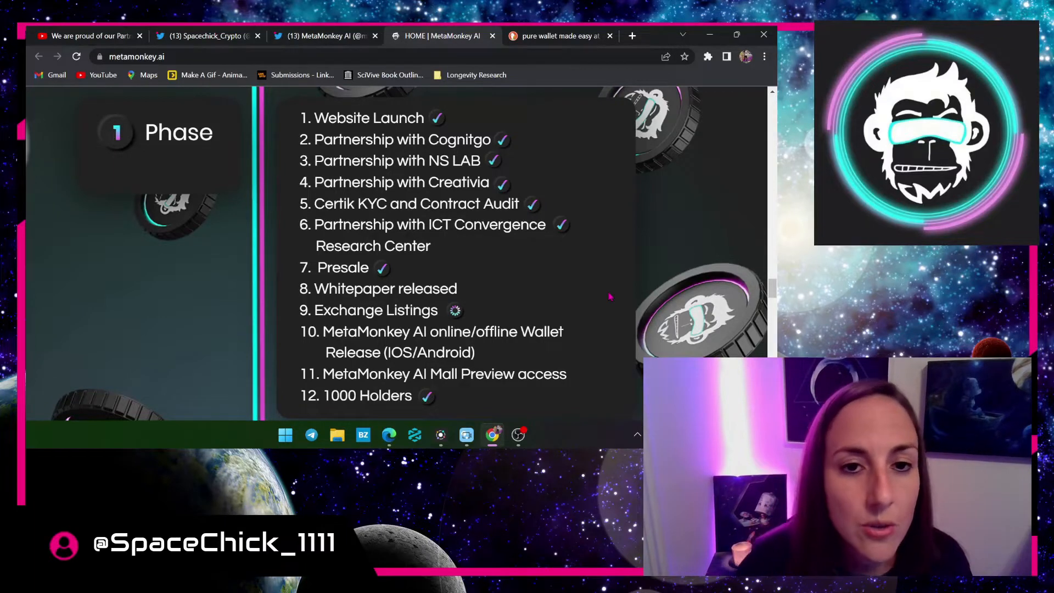
# - Scroll past the Phase 1 checklist to the Phase 2 milestones, from website upgrade to 2,000 holders
pyautogui.scroll(-3)
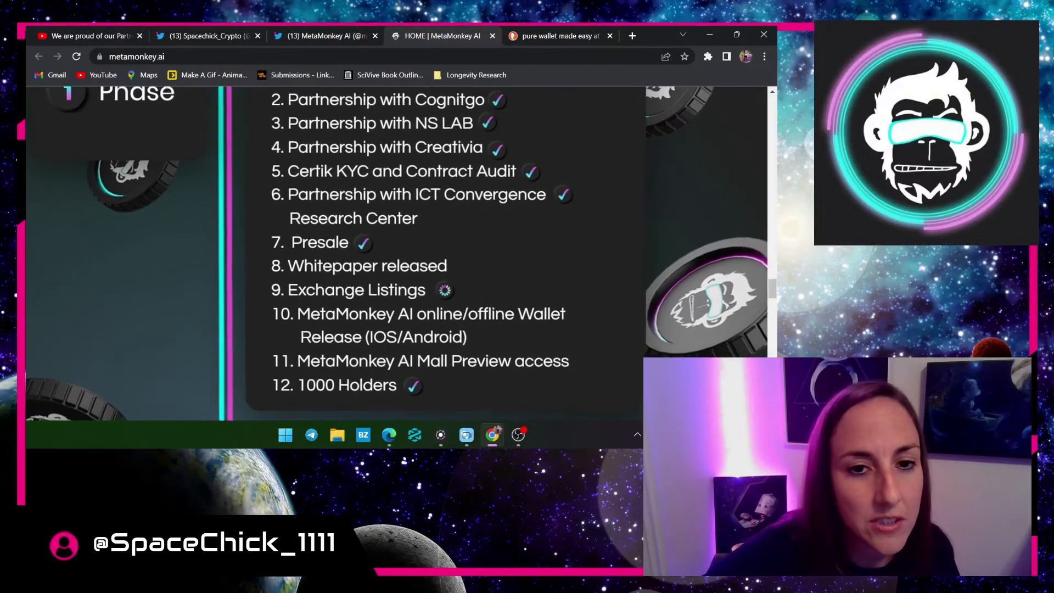
pyautogui.scroll(-3)
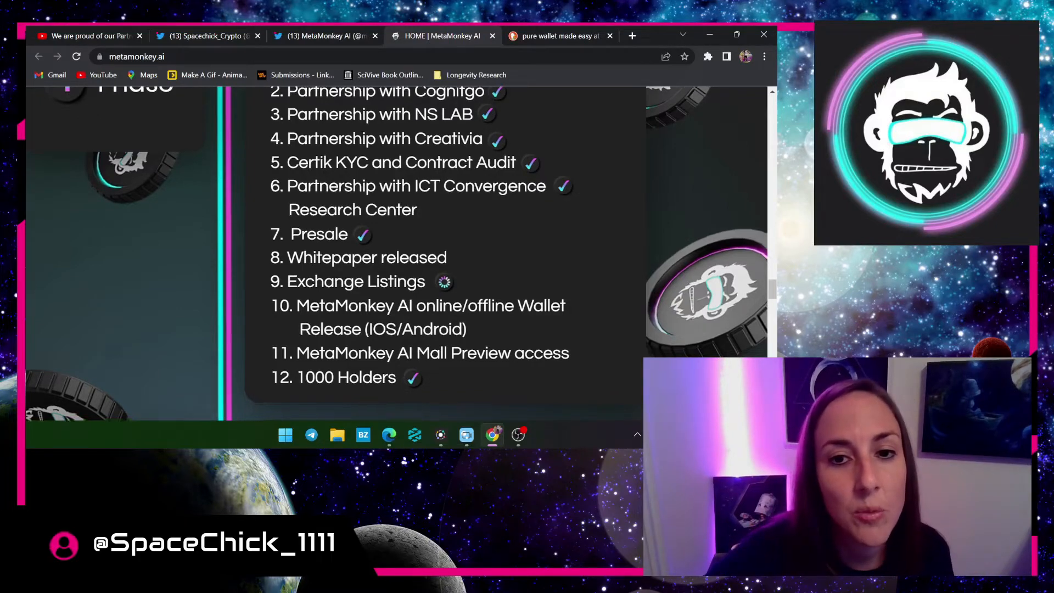
pyautogui.scroll(-3)
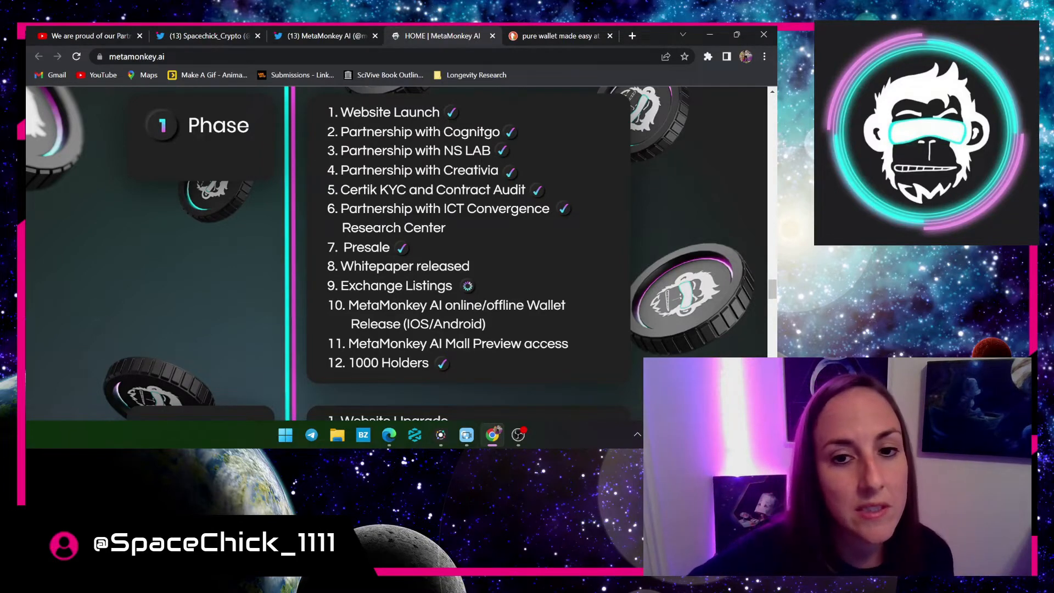
pyautogui.scroll(-3)
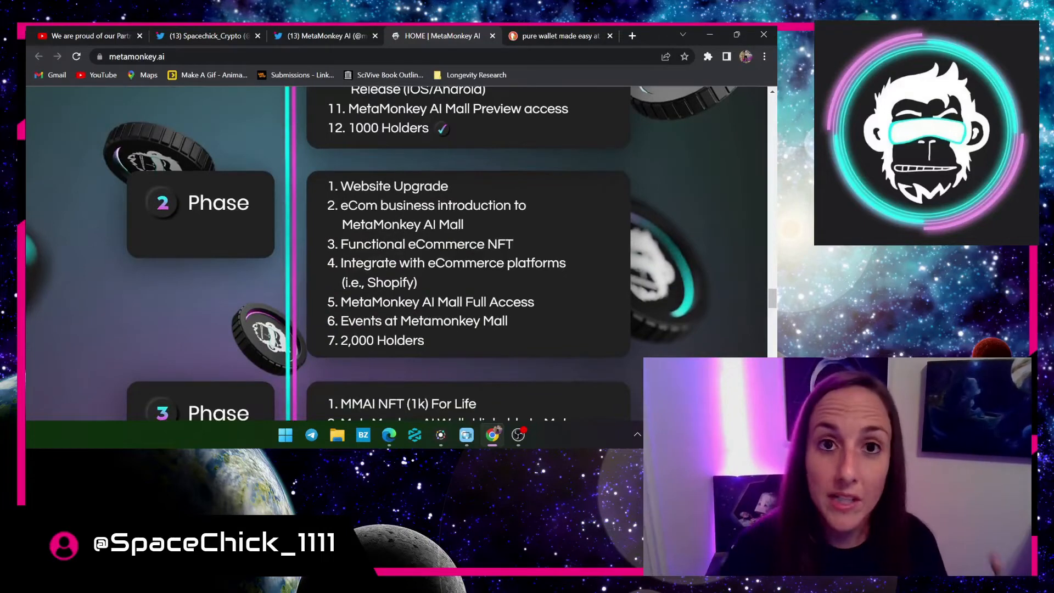
# - Advance the homepage banner from the Phase 3 limited 1,000 NFTs slide to Phase 4 Blockchain
pyautogui.scroll(-3)
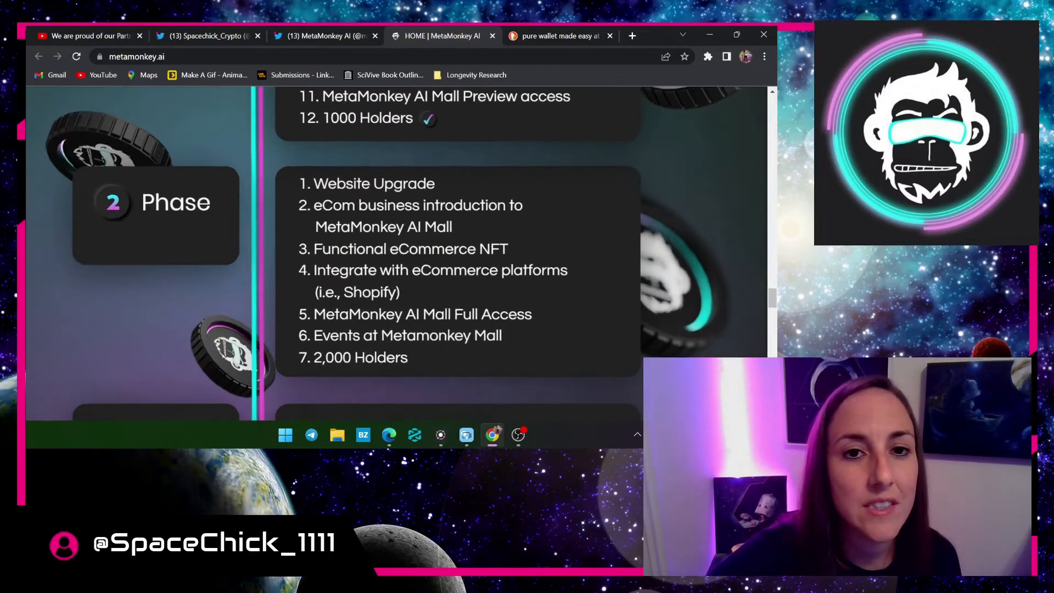
pyautogui.scroll(-3)
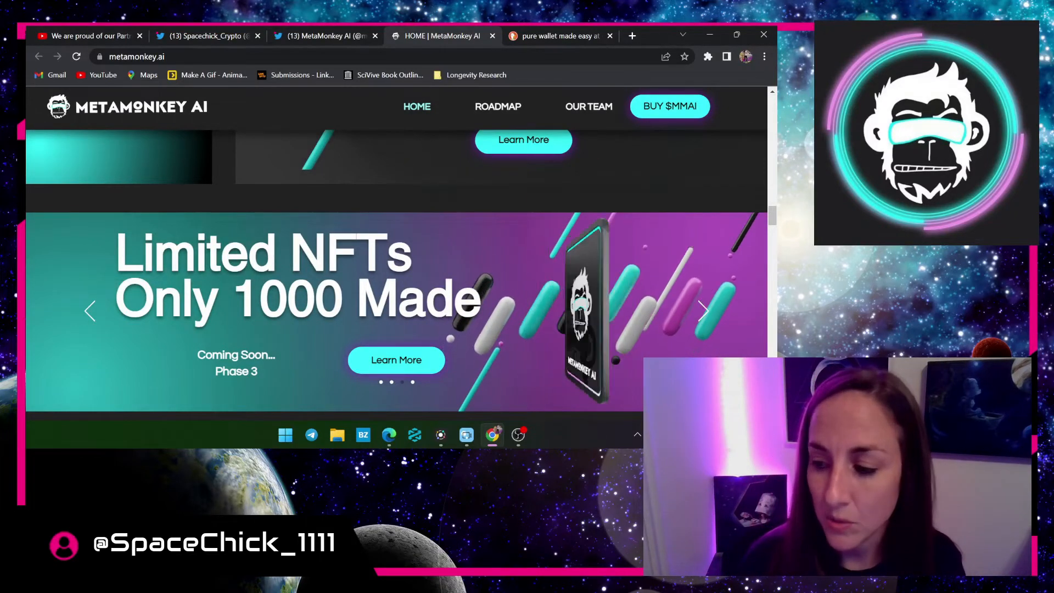
pyautogui.click(702, 311)
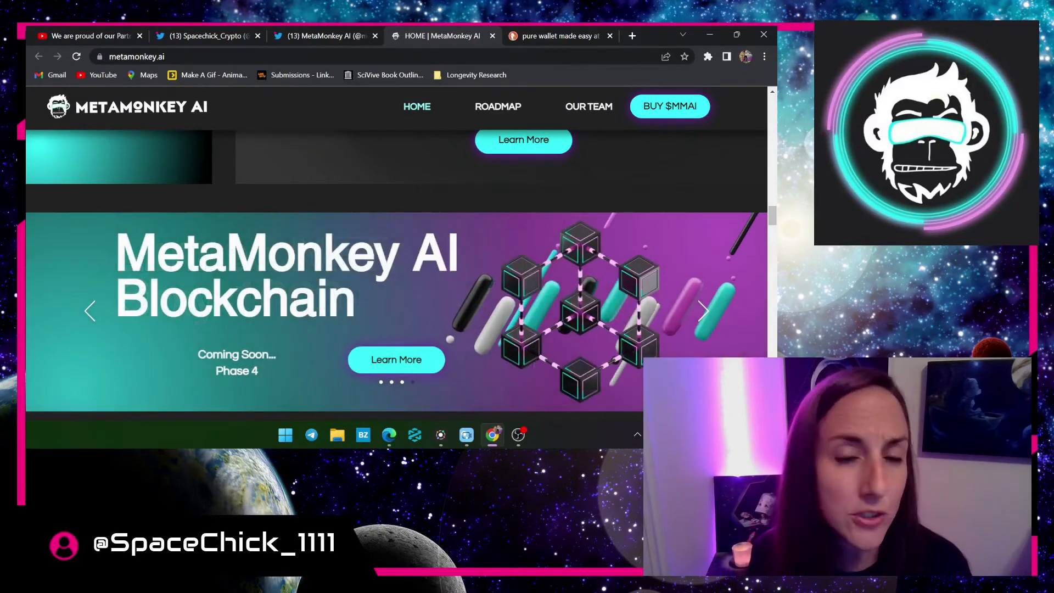